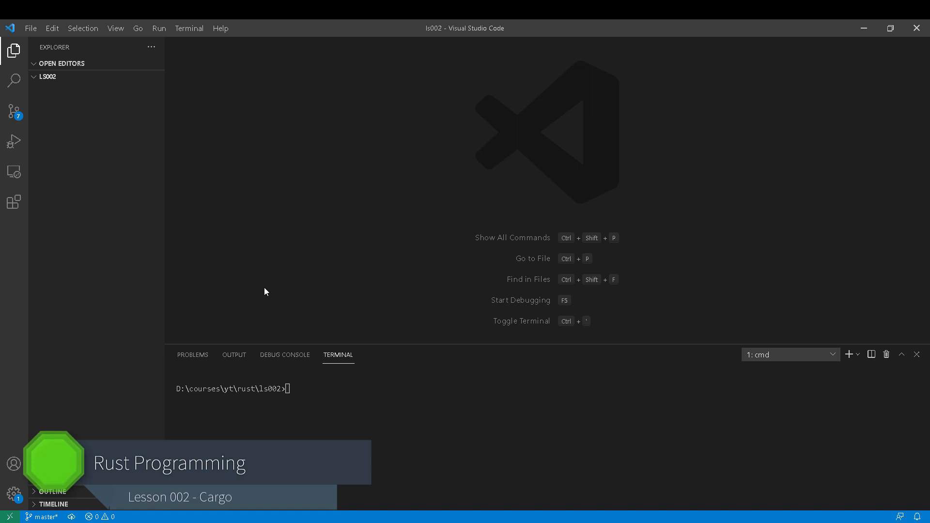
pyautogui.moveTo(263, 293)
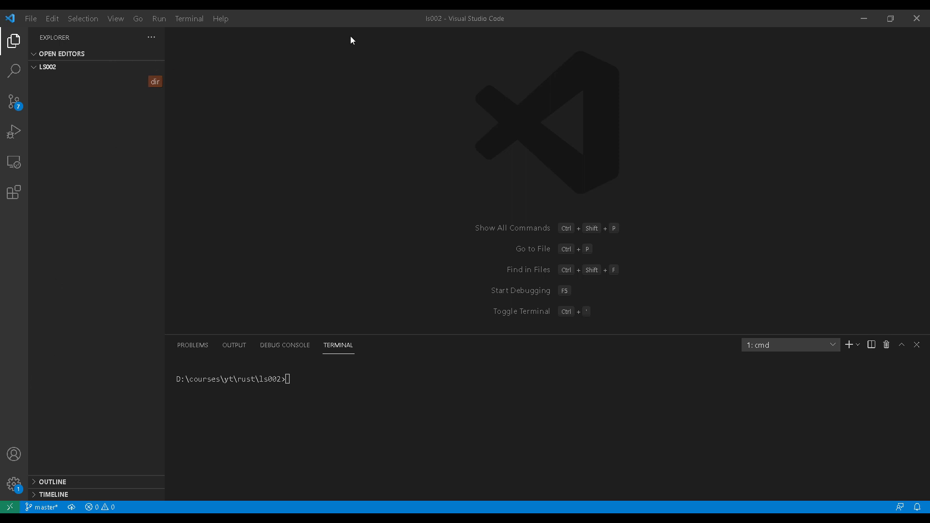
pyautogui.moveTo(269, 78)
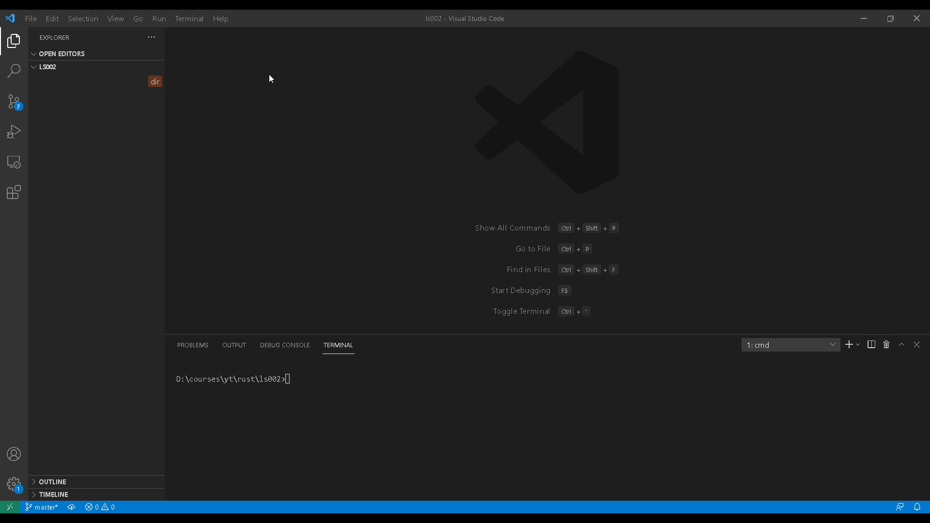
pyautogui.moveTo(254, 148)
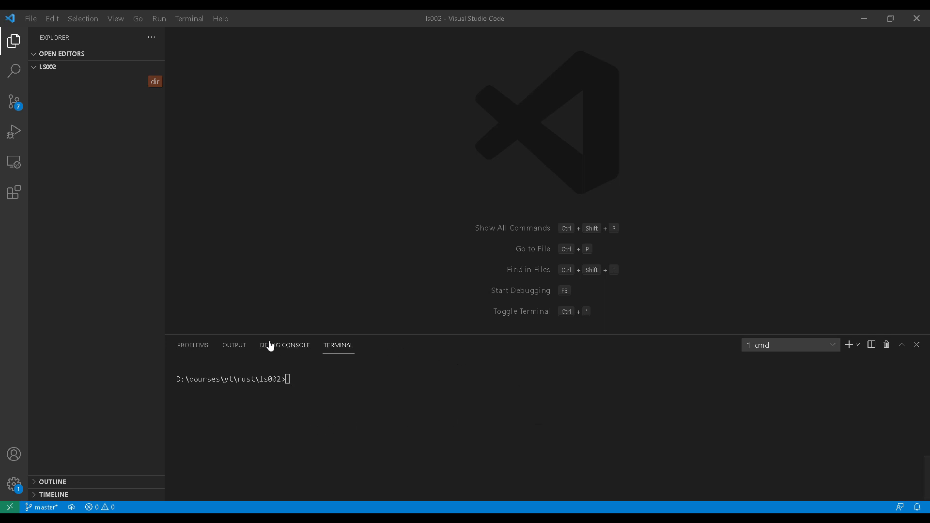
# Run cargo new hello-world in the terminal to generate the binary package
pyautogui.write('ca')
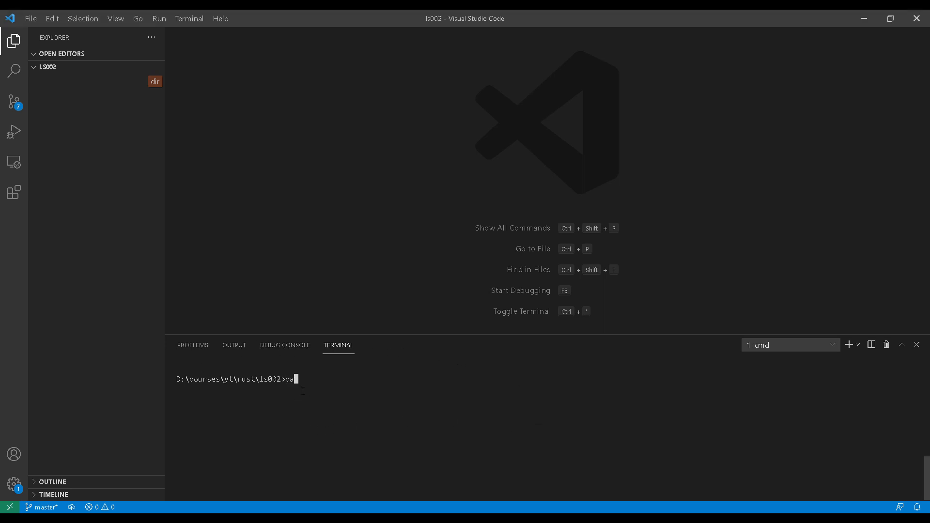
pyautogui.write('rgo new hello')
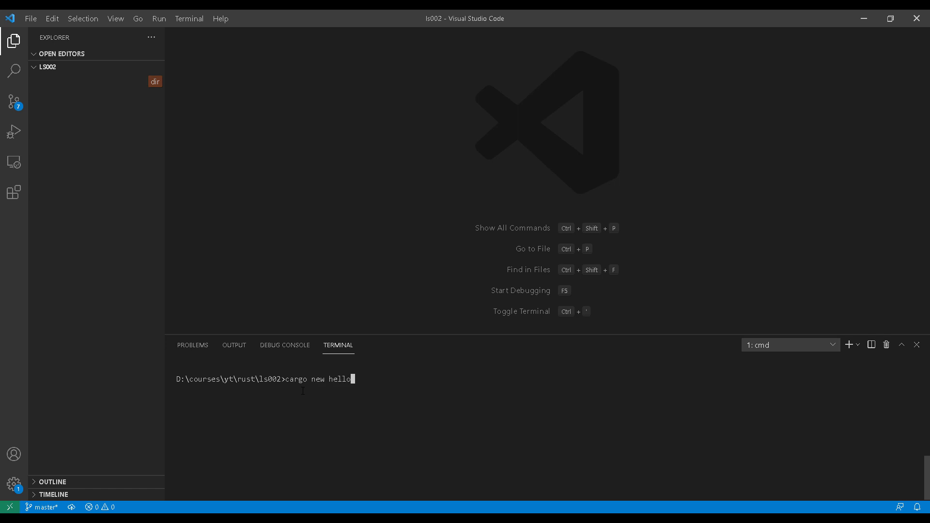
pyautogui.write('-world')
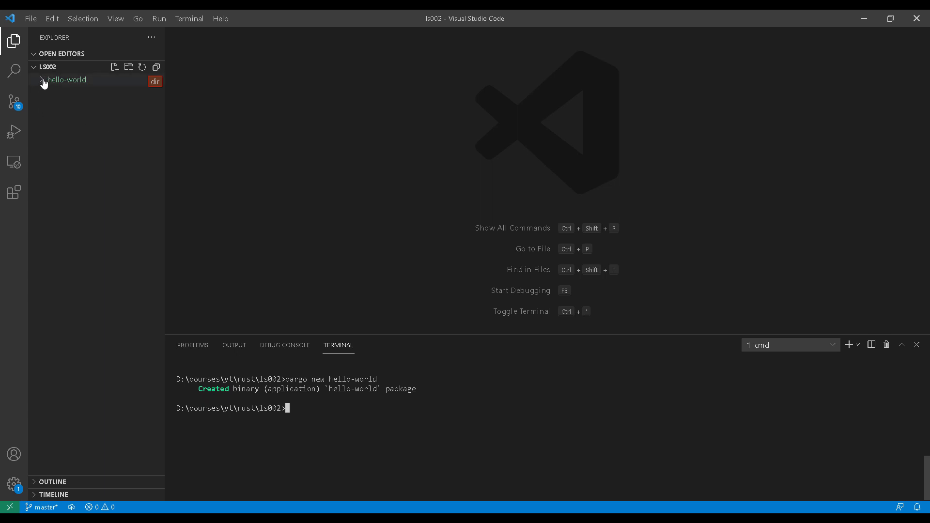
# Expand the hello-world folder in the Explorer to show src, .gitignore and Cargo.toml
pyautogui.click(66, 79)
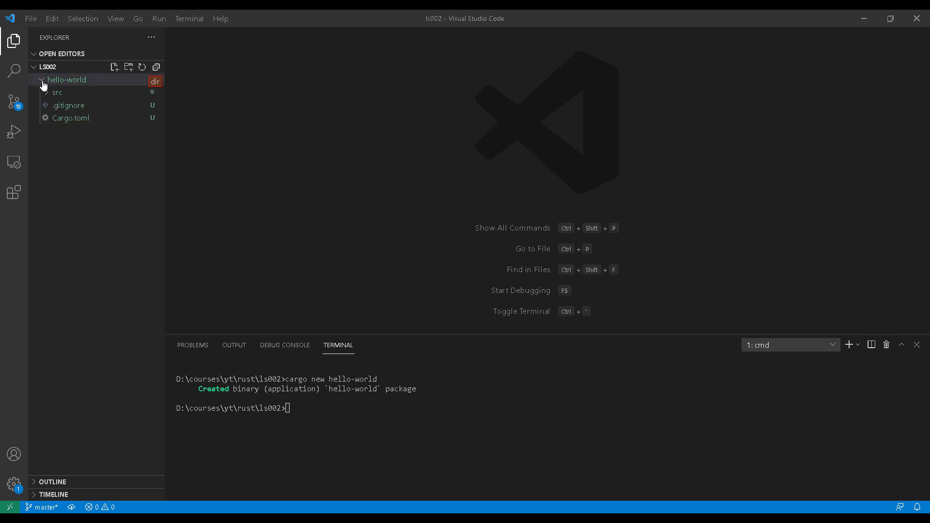
pyautogui.click(66, 80)
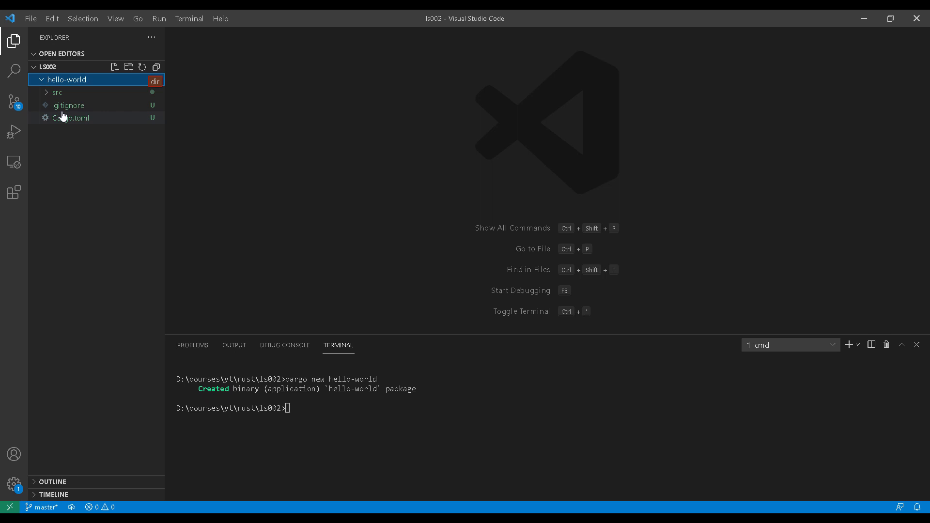
pyautogui.moveTo(70, 106)
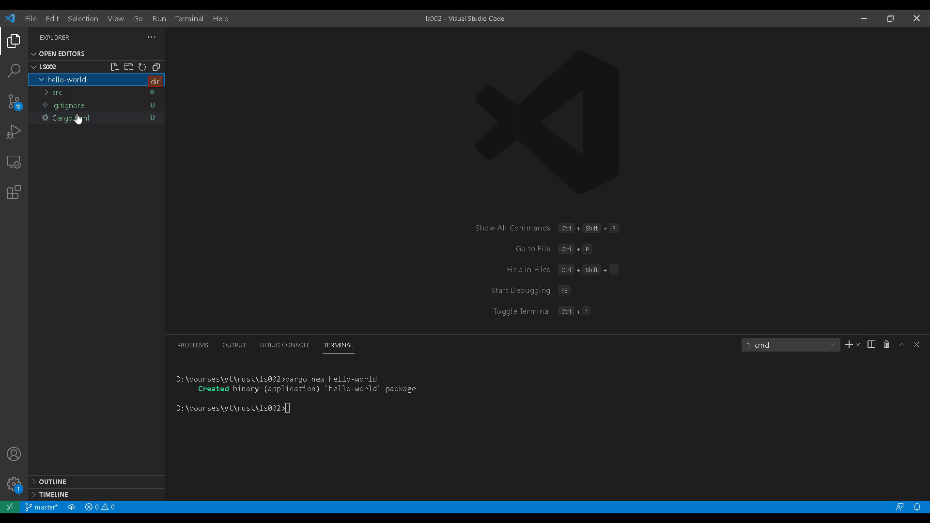
pyautogui.moveTo(61, 146)
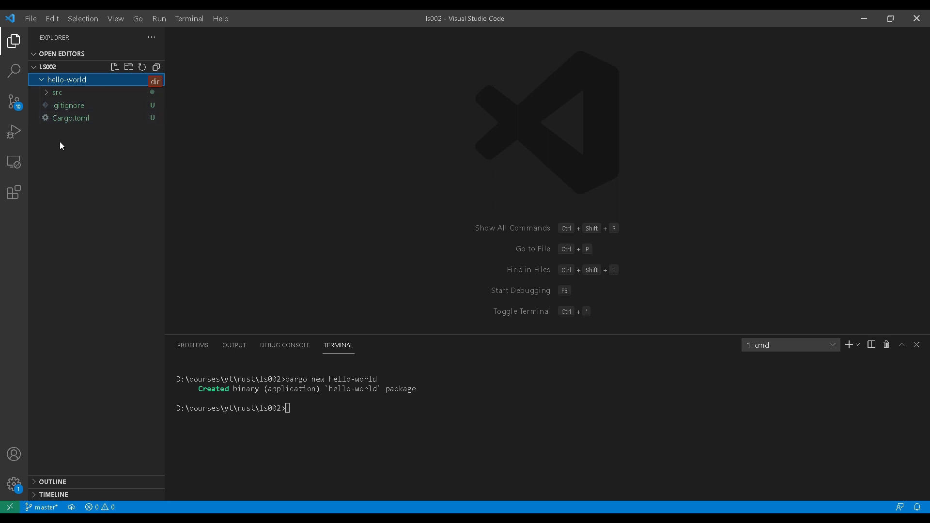
pyautogui.moveTo(62, 135)
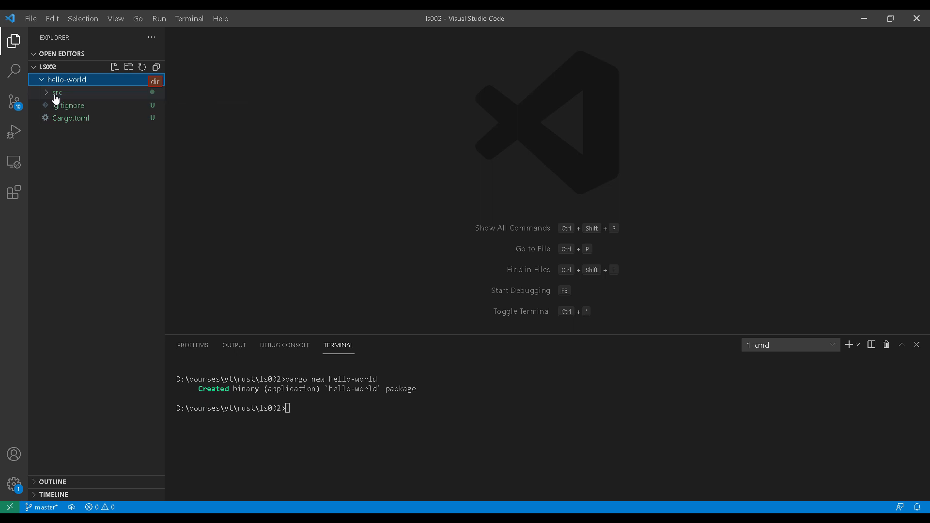
pyautogui.moveTo(56, 94)
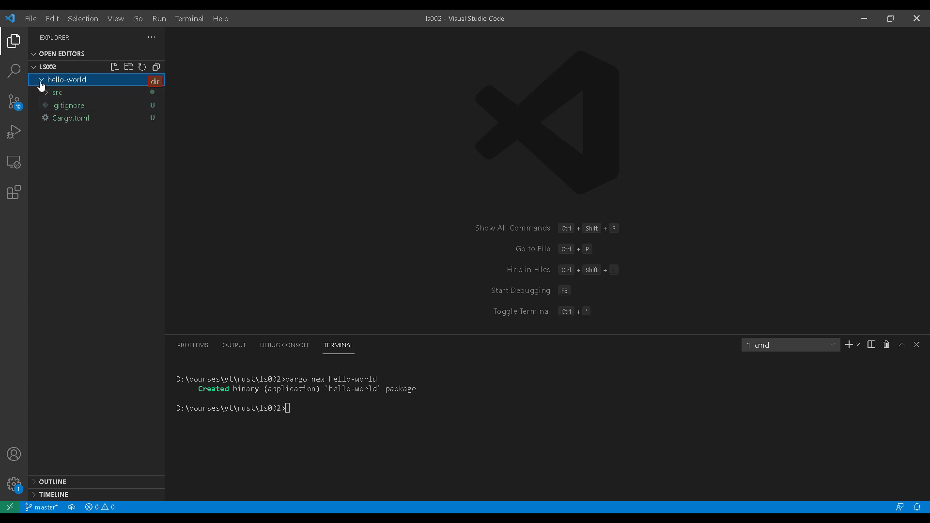
pyautogui.click(66, 79)
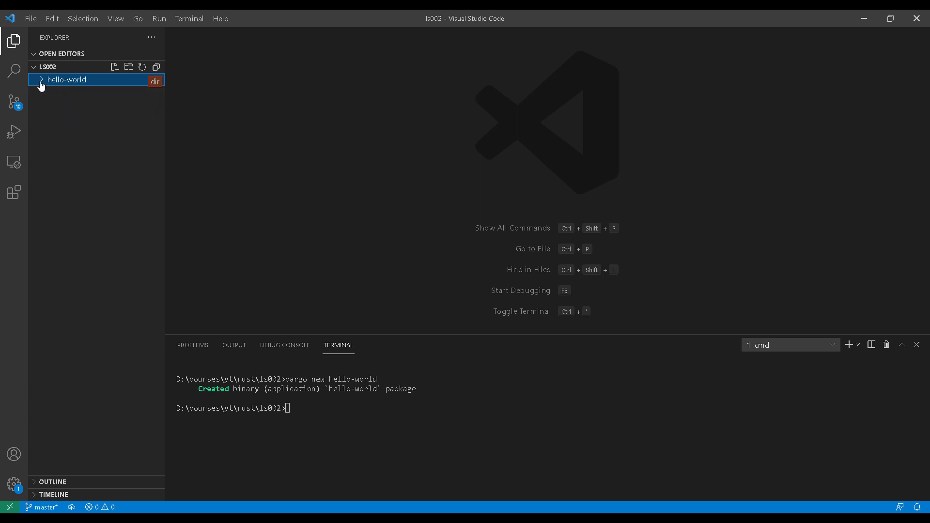
pyautogui.click(67, 80)
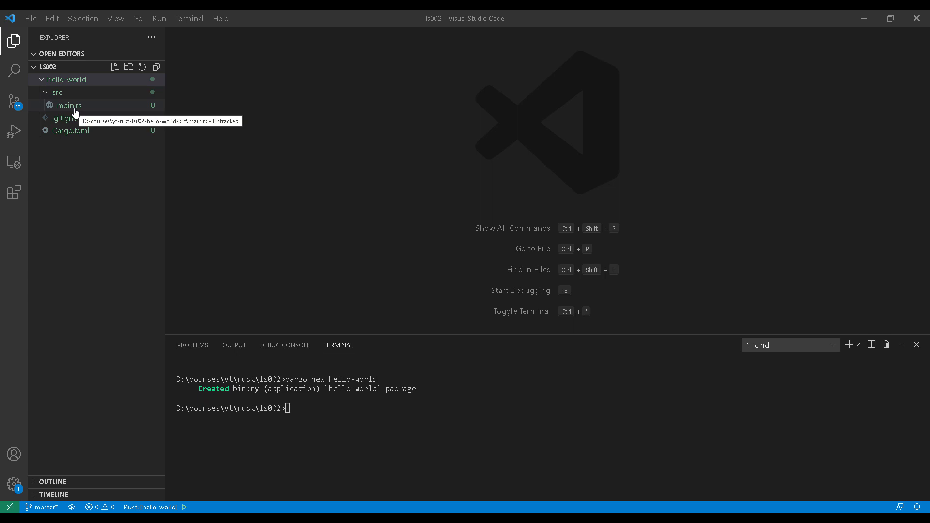
pyautogui.click(69, 105)
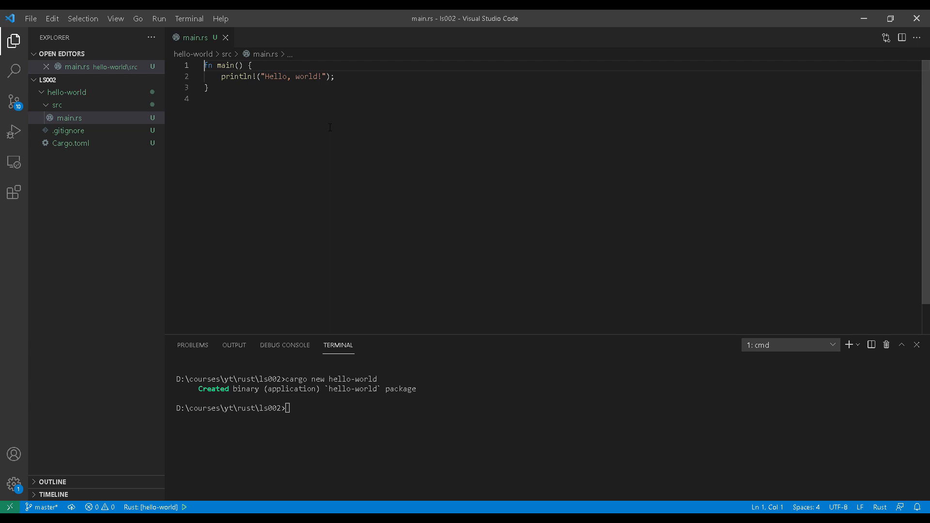
pyautogui.click(226, 37)
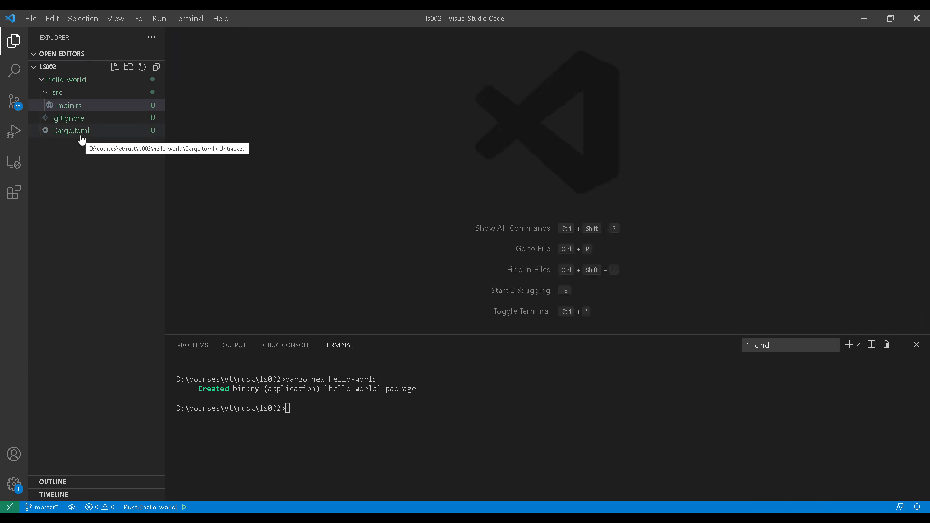
# Open Cargo.toml and highlight its [package] section heading
pyautogui.click(70, 130)
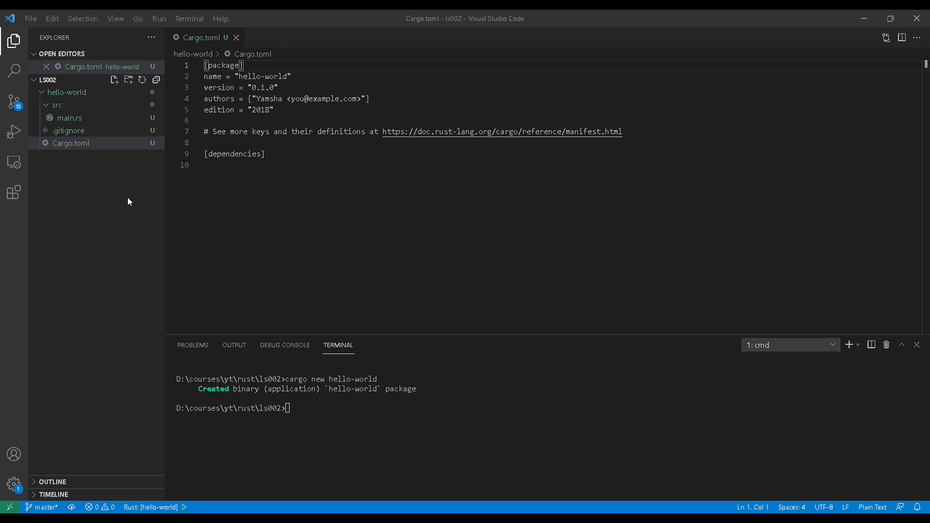
pyautogui.moveTo(240, 53)
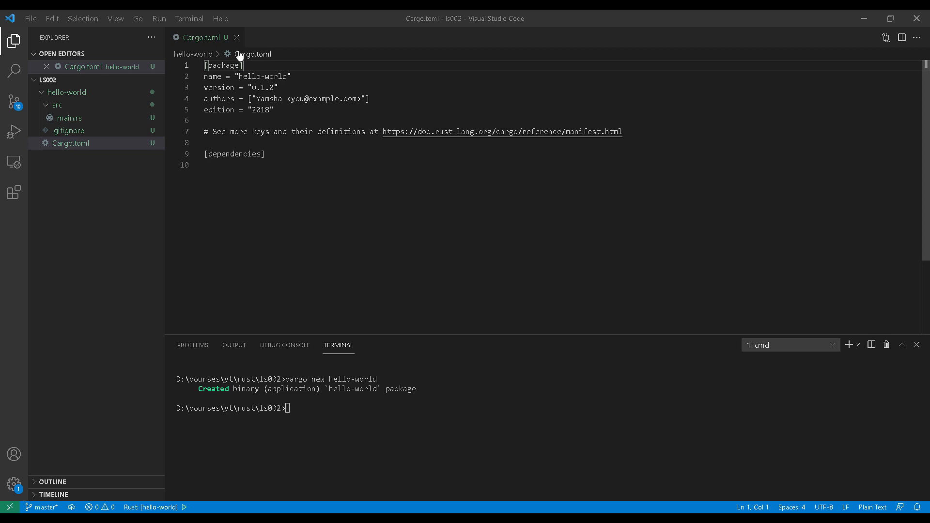
pyautogui.doubleClick(224, 65)
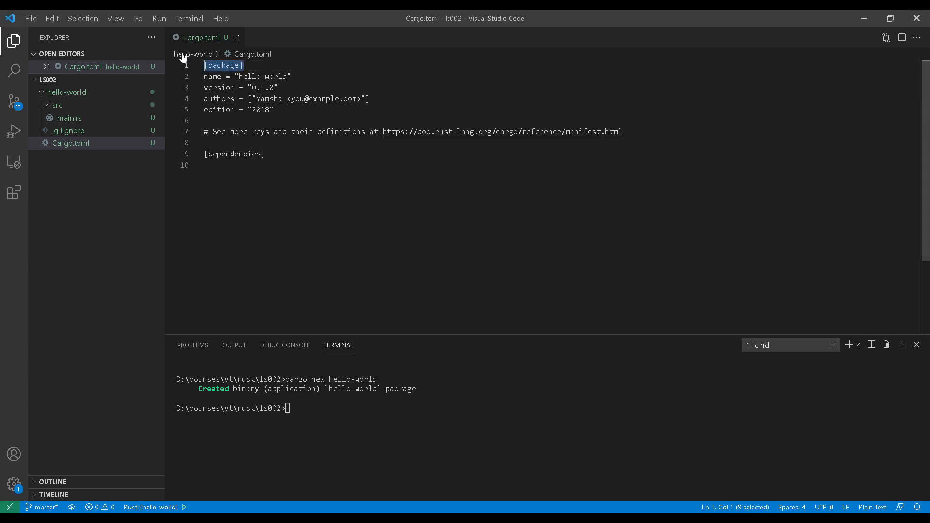
pyautogui.moveTo(344, 217)
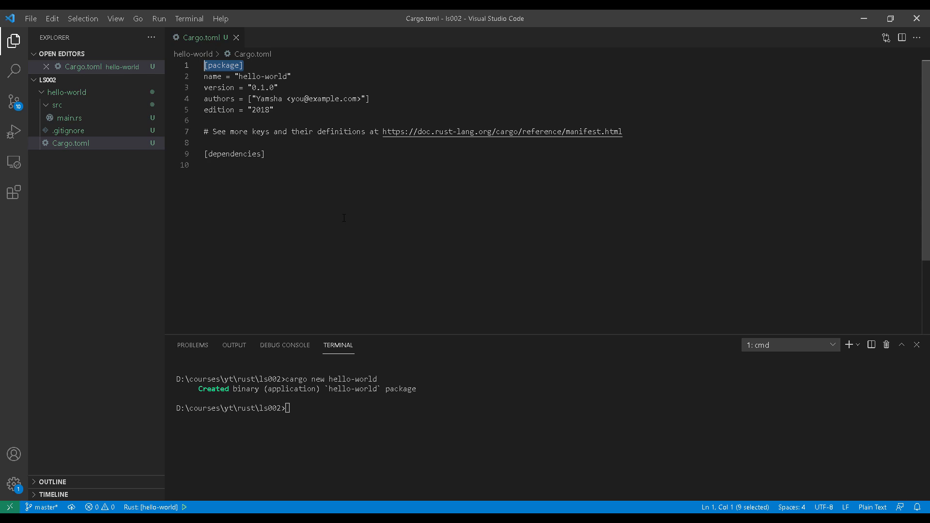
pyautogui.moveTo(304, 351)
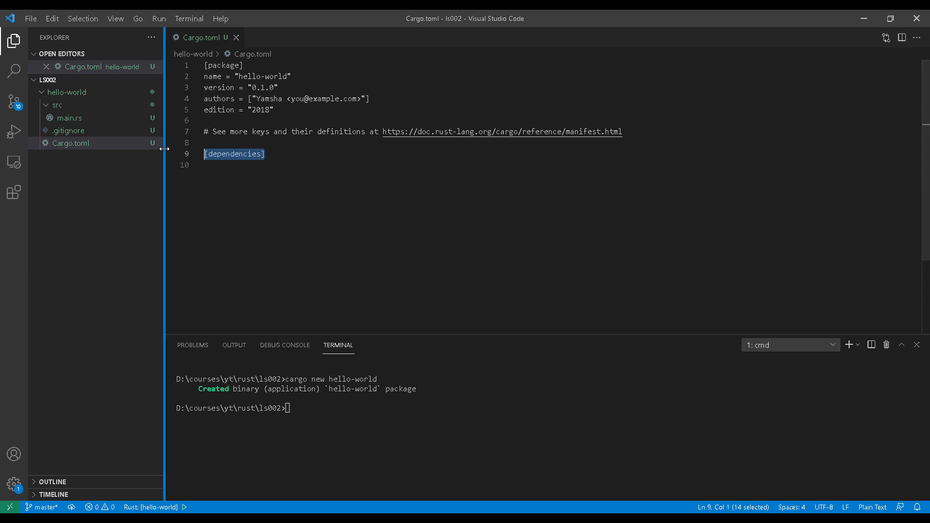
pyautogui.moveTo(309, 235)
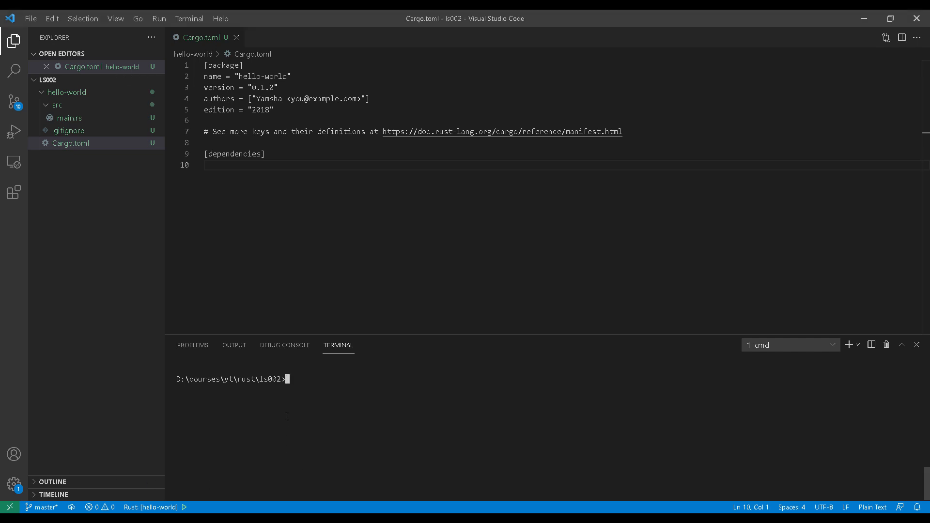
# List the ls002 folder with dir and begin changing into the hello-world directory
pyautogui.write('dir')
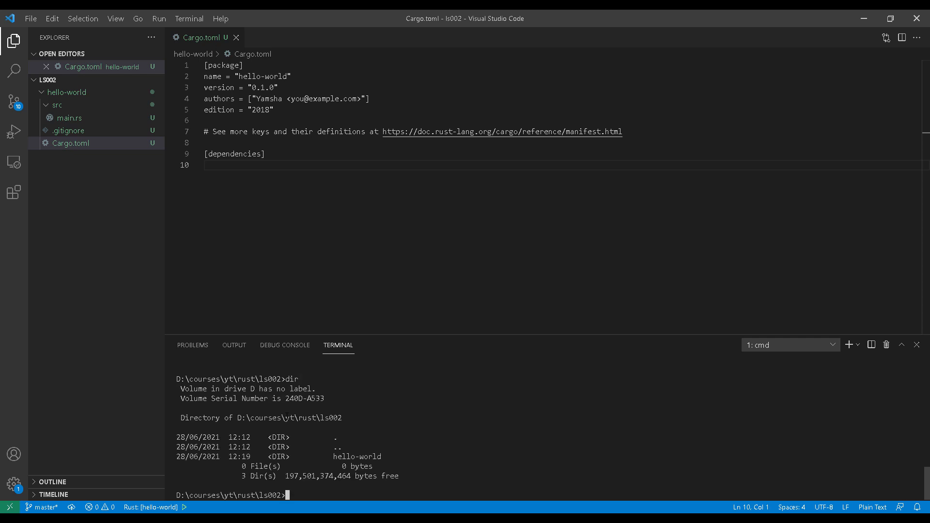
pyautogui.write('cd he')
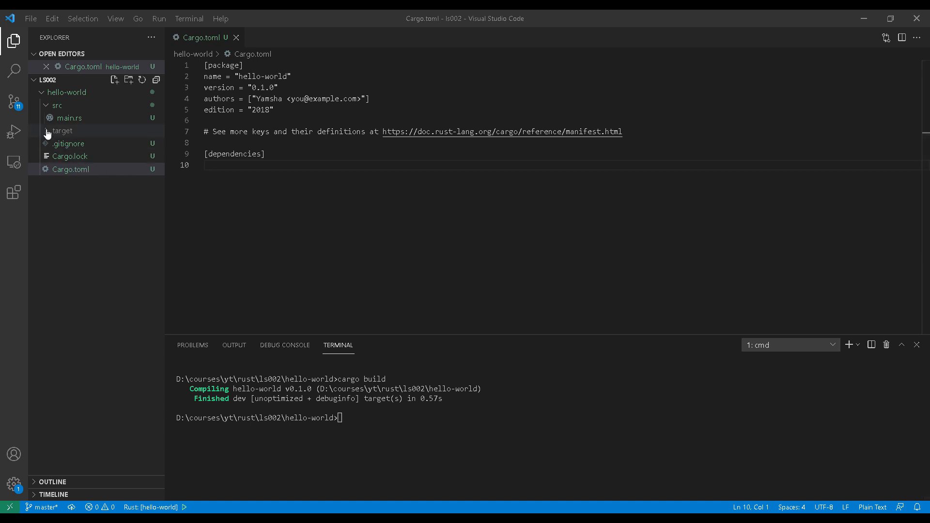
# Expand target and its debug folder to reveal hello-world.exe and build artifacts
pyautogui.click(61, 130)
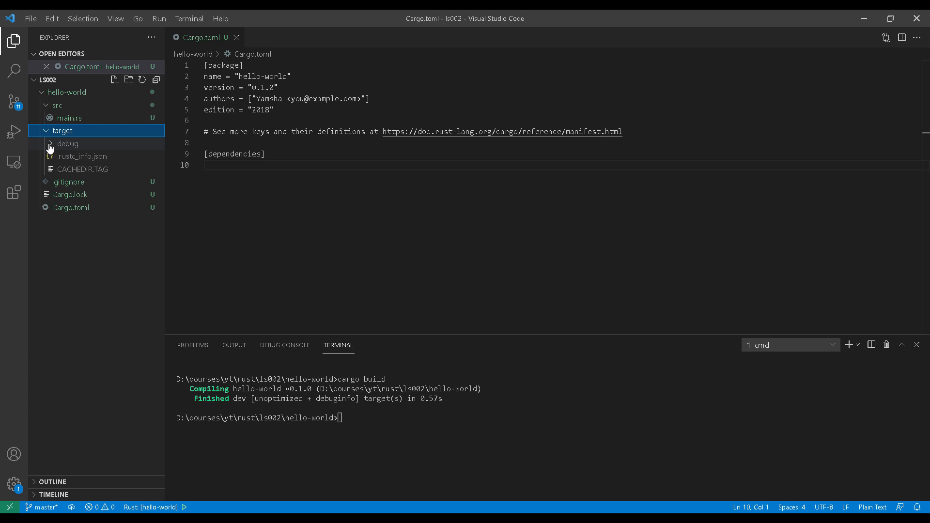
pyautogui.click(68, 143)
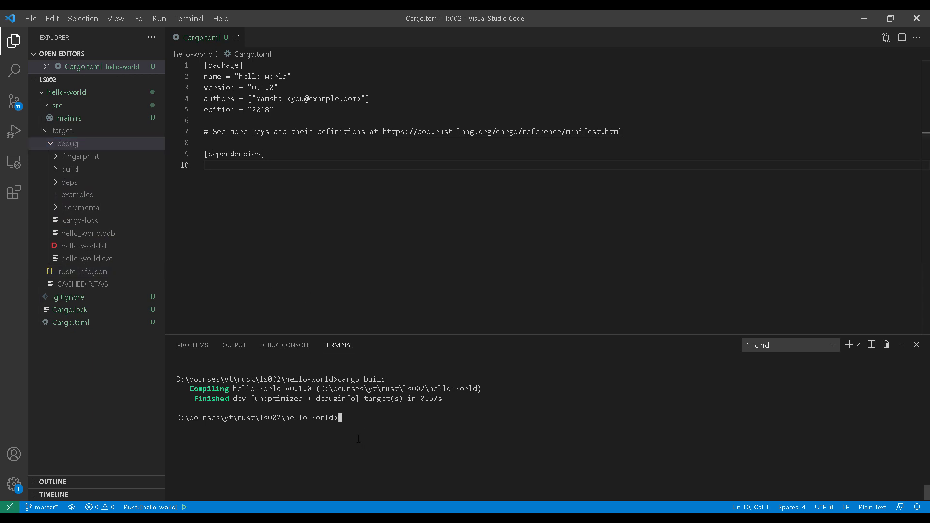
# Run target\debug\hello-world.exe from the terminal so it prints Hello, world!
pyautogui.write('tar')
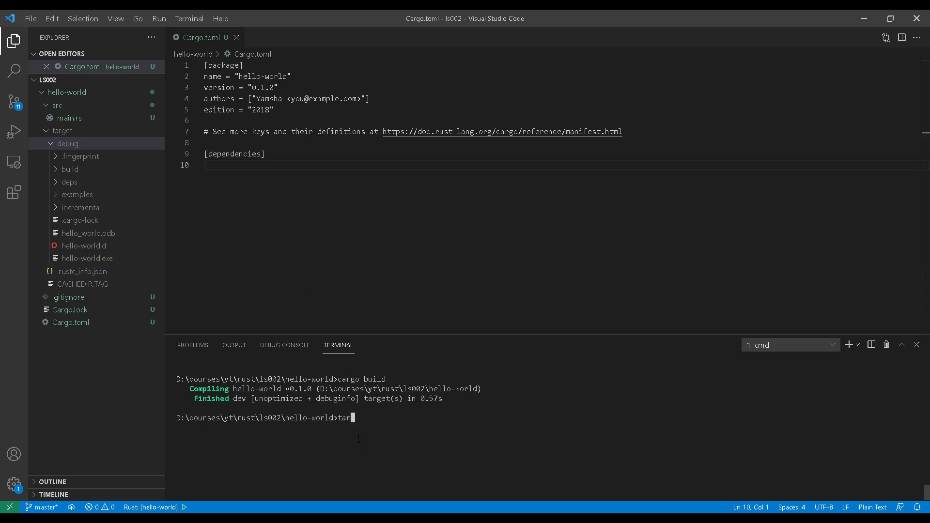
pyautogui.write('get\\')
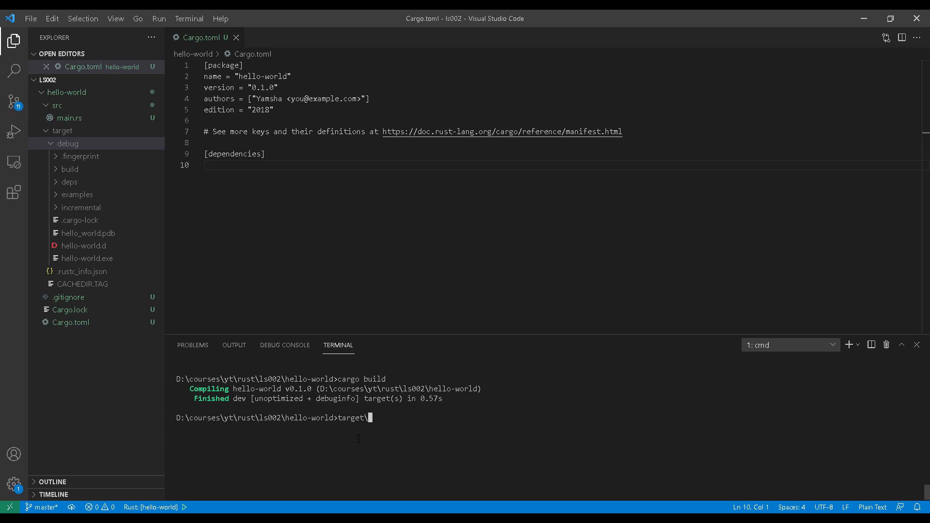
pyautogui.write('debug\\hello-world.exe')
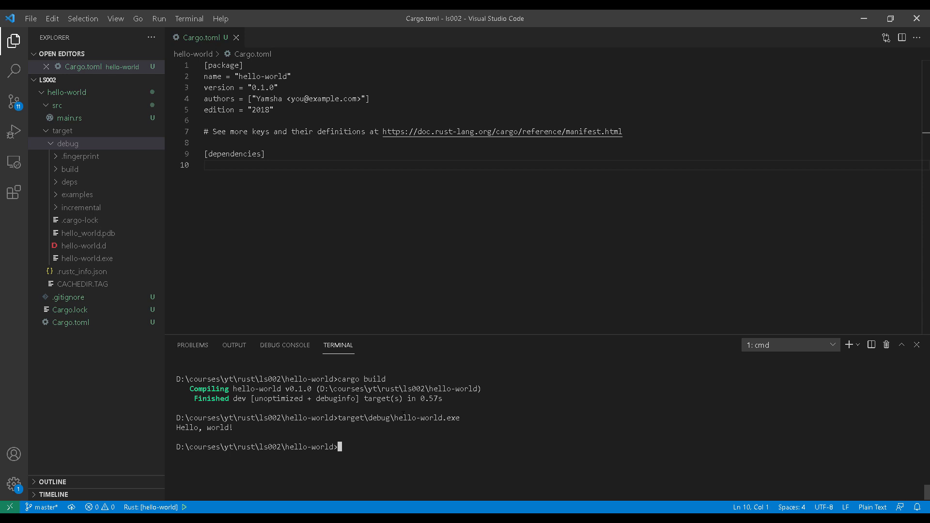
pyautogui.write('cargo')
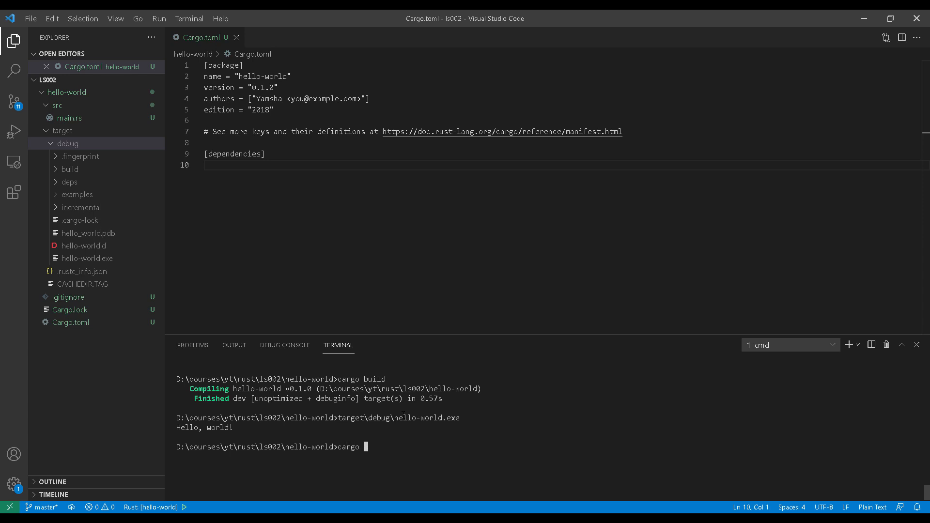
# Run the project with cargo run, then clear the terminal with cls
pyautogui.write('run')
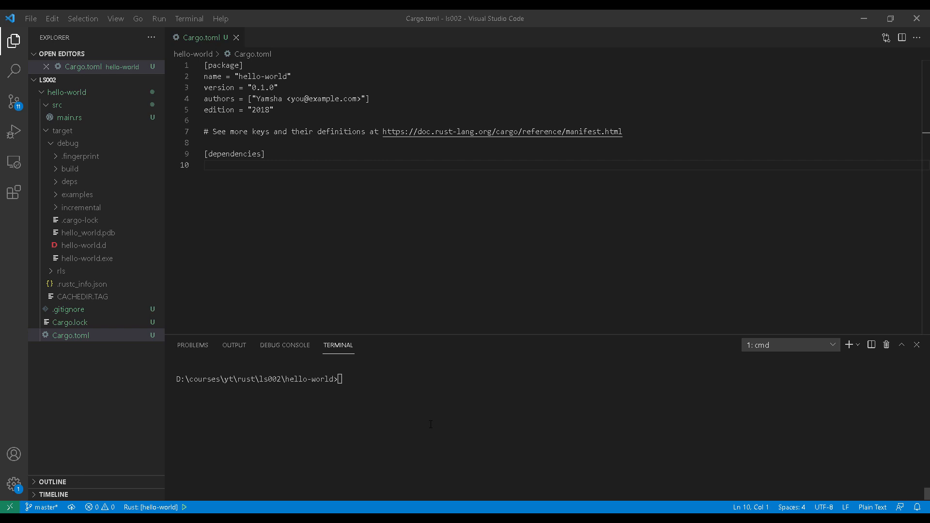
# Open src/main.rs and run cargo check, which finishes successfully
pyautogui.write('cargo check')
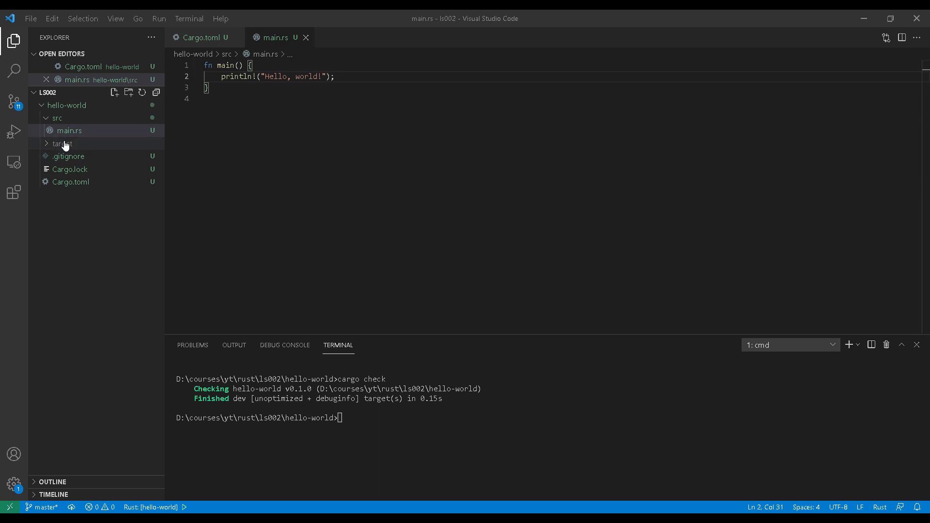
# Delete the target folder from the Explorer, moving it to the Recycle Bin
pyautogui.rightClick(63, 143)
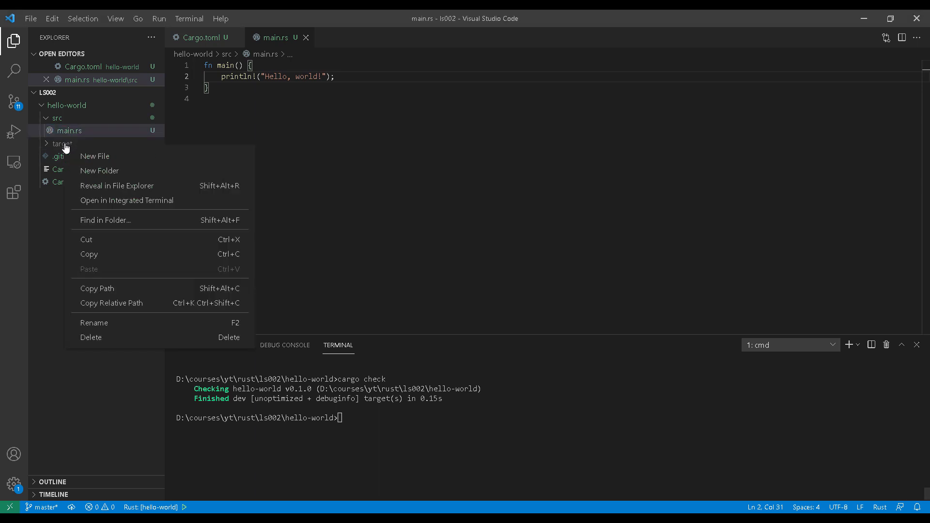
pyautogui.click(90, 337)
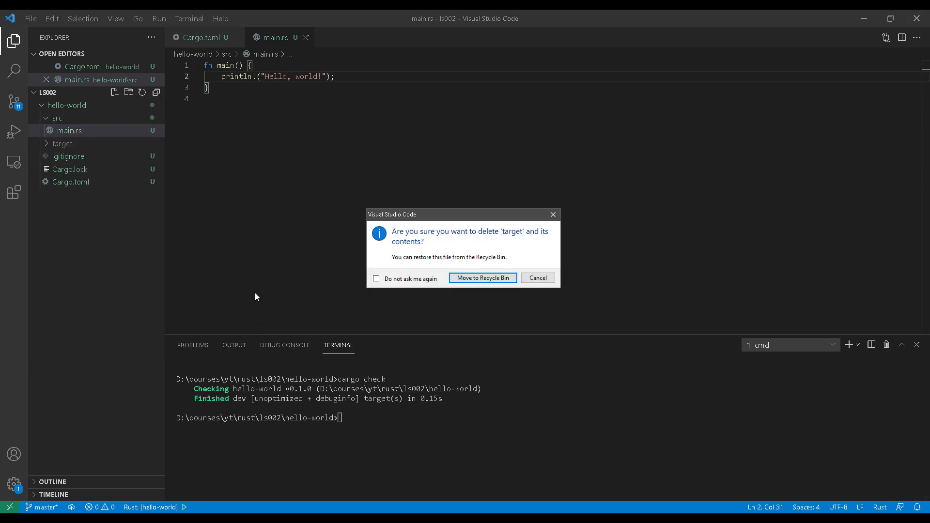
pyautogui.click(483, 278)
pyautogui.write('cargo check')
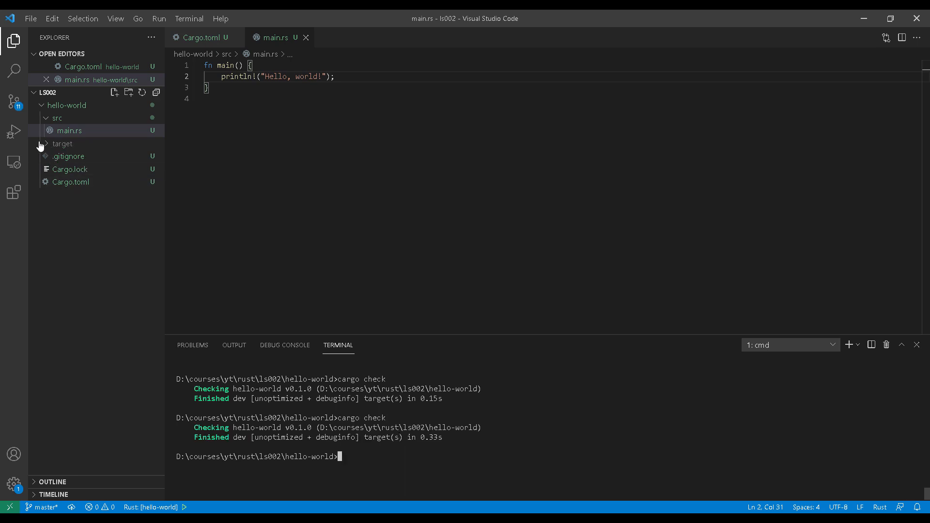
# Expand the recreated target and debug folders, showing only build metadata, no executable
pyautogui.click(62, 143)
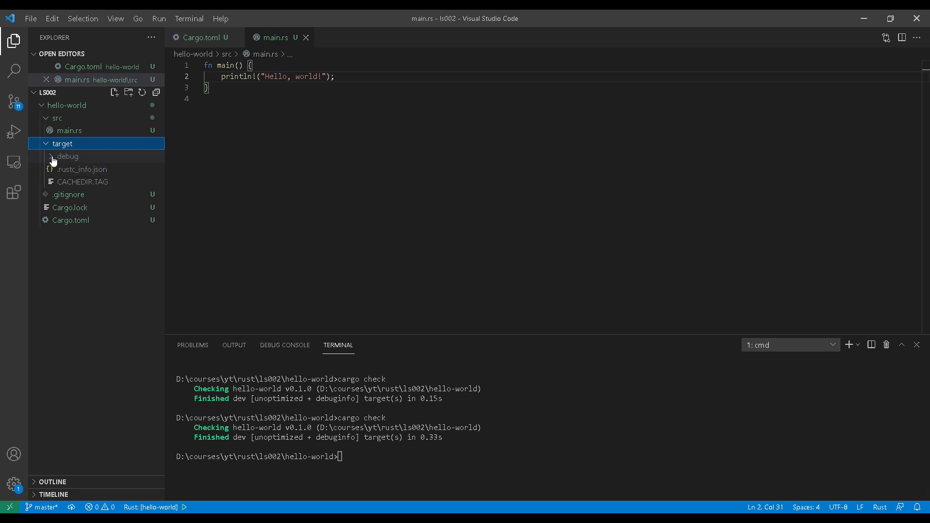
pyautogui.click(68, 156)
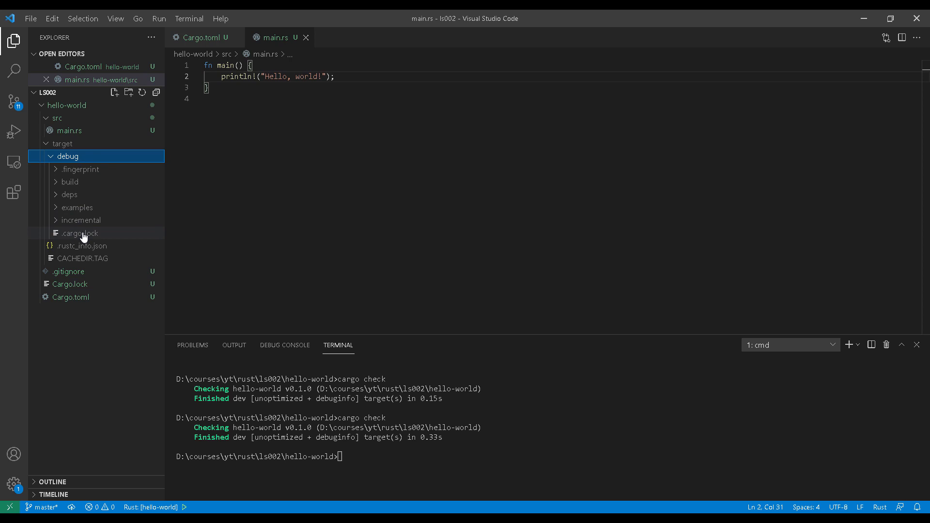
pyautogui.moveTo(69, 194)
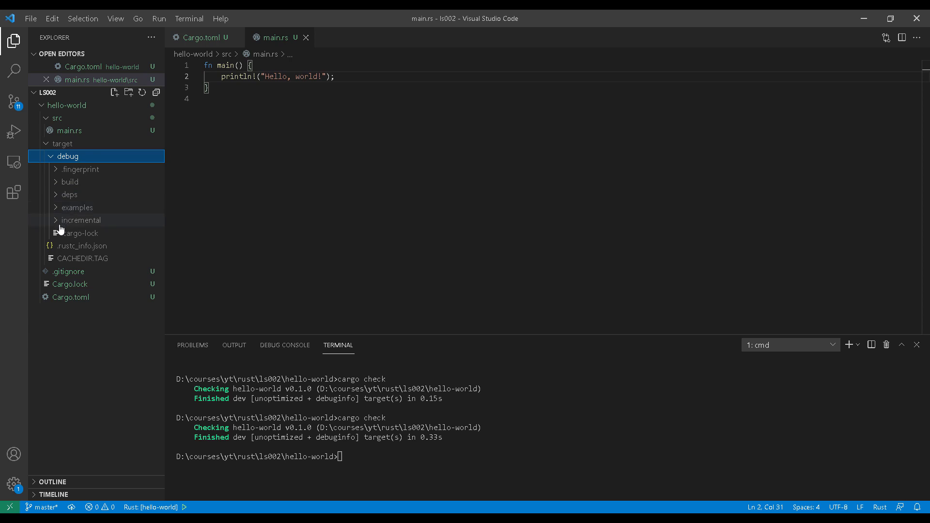
pyautogui.moveTo(63, 182)
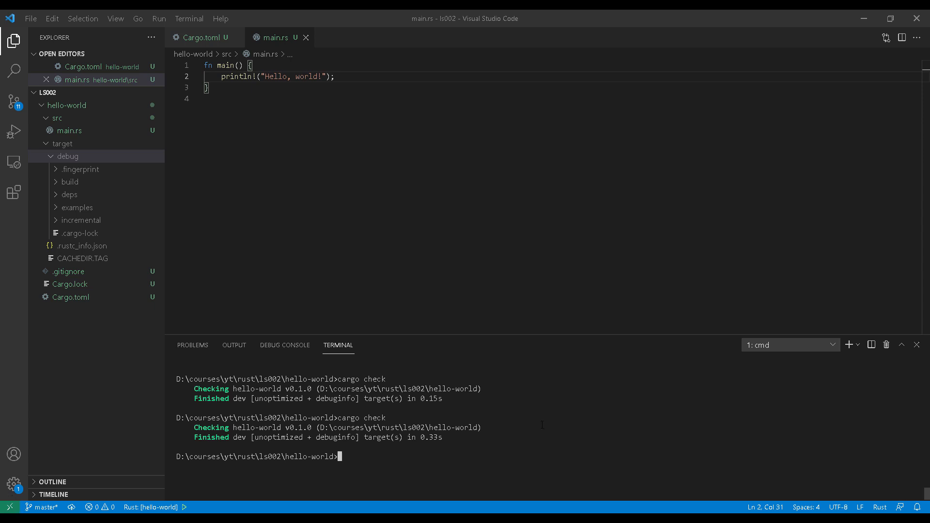
# Run cargo build --release, then collapse debug and expand target\release to show hello-world.exe
pyautogui.write('cargo build --release')
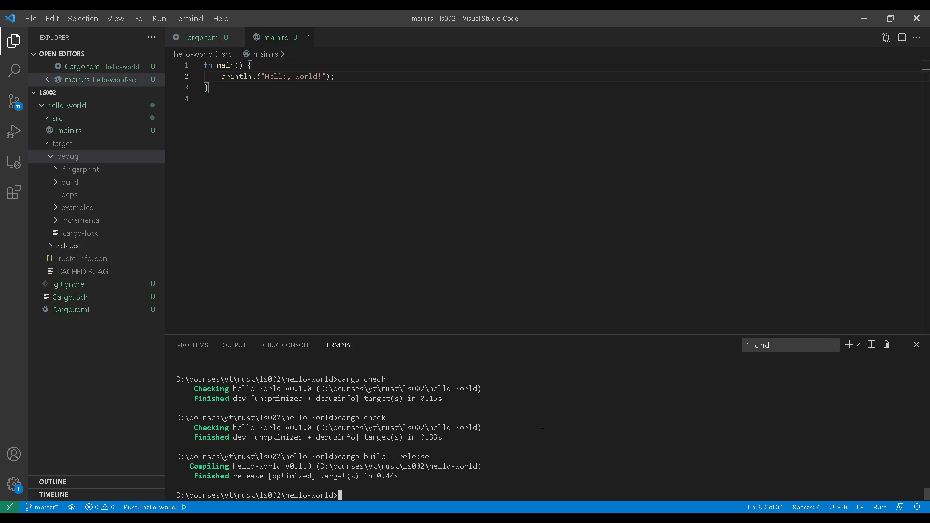
pyautogui.click(68, 156)
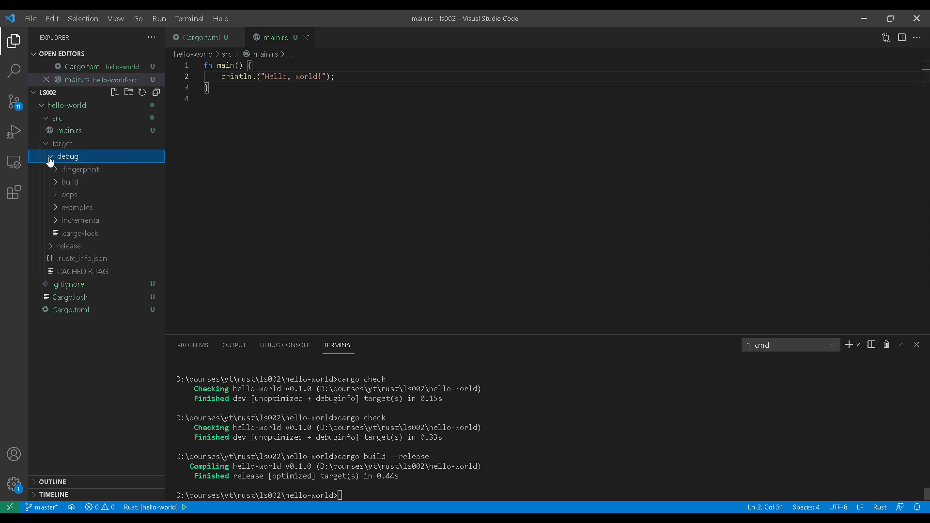
pyautogui.click(68, 169)
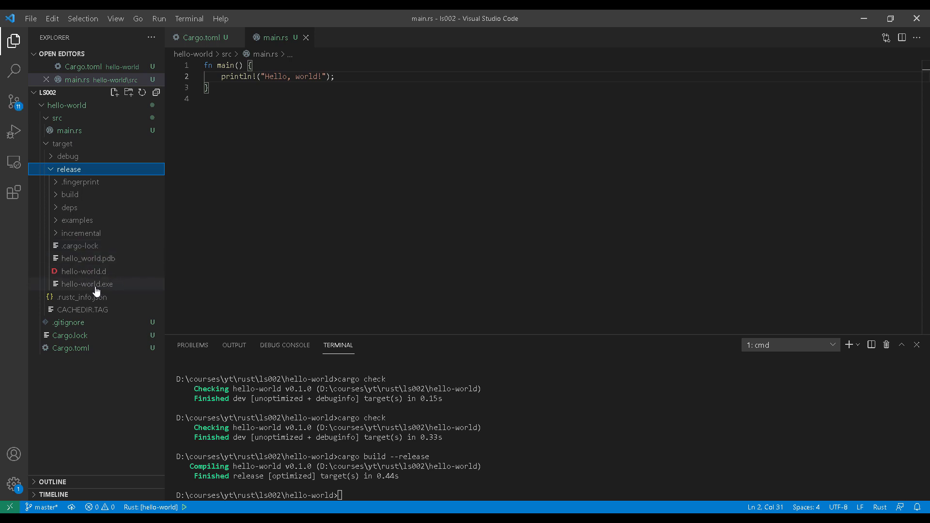
pyautogui.moveTo(88, 284)
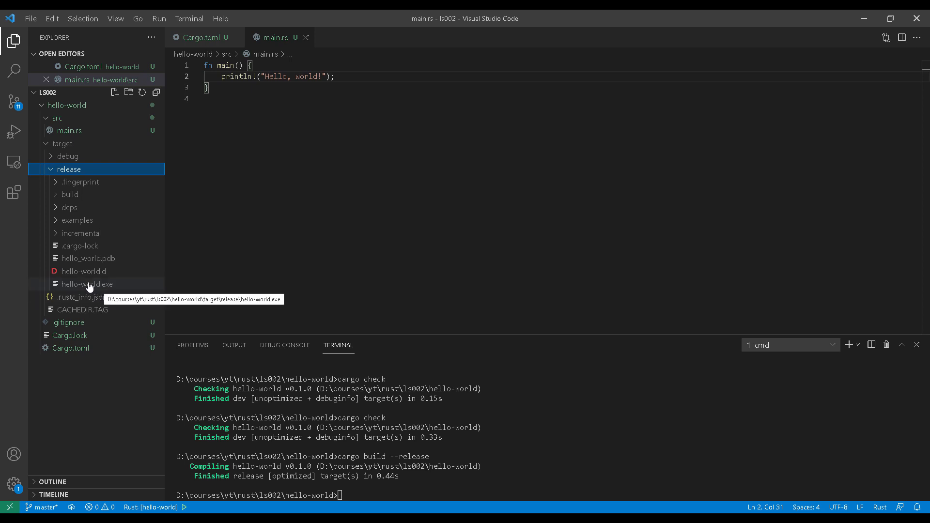
pyautogui.moveTo(61, 288)
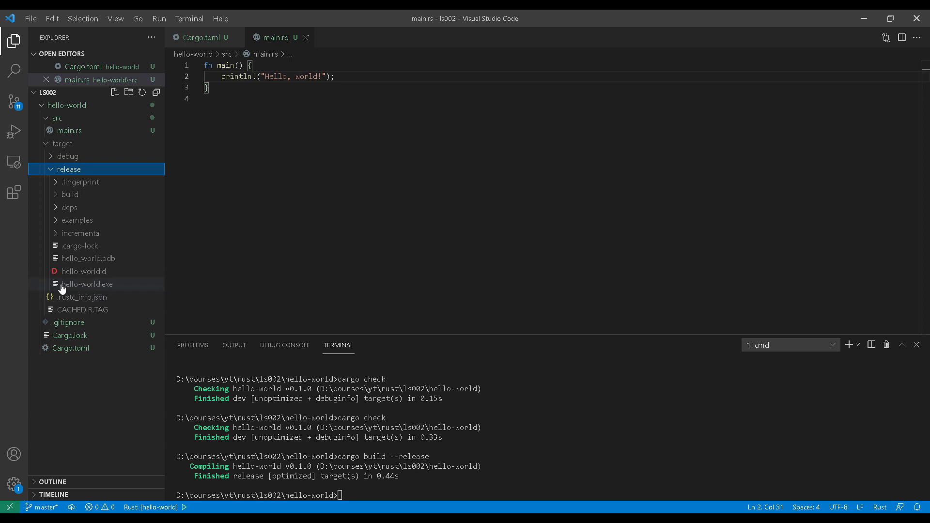
pyautogui.moveTo(69, 194)
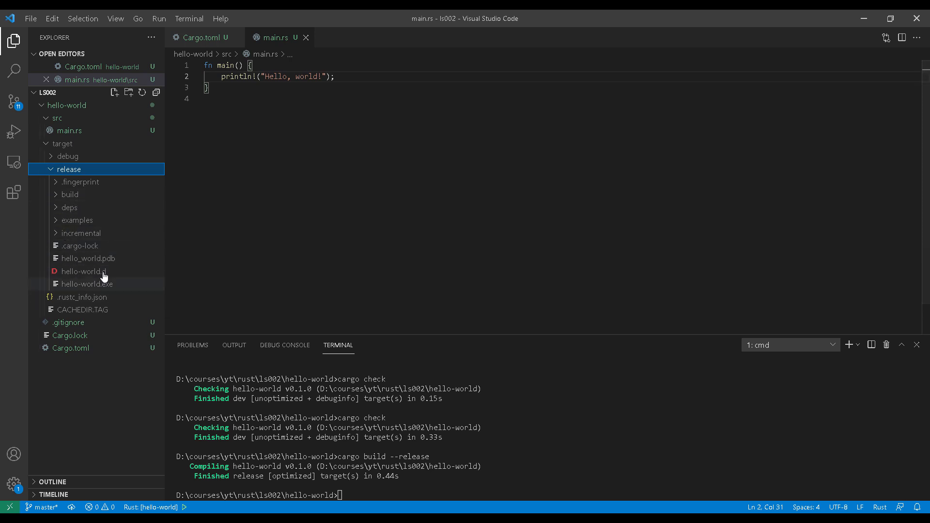
pyautogui.click(72, 131)
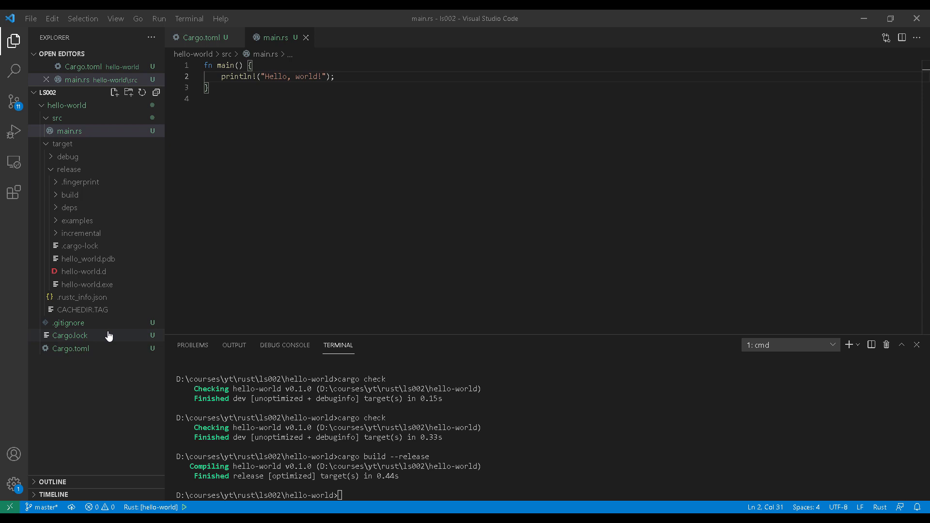
pyautogui.moveTo(76, 348)
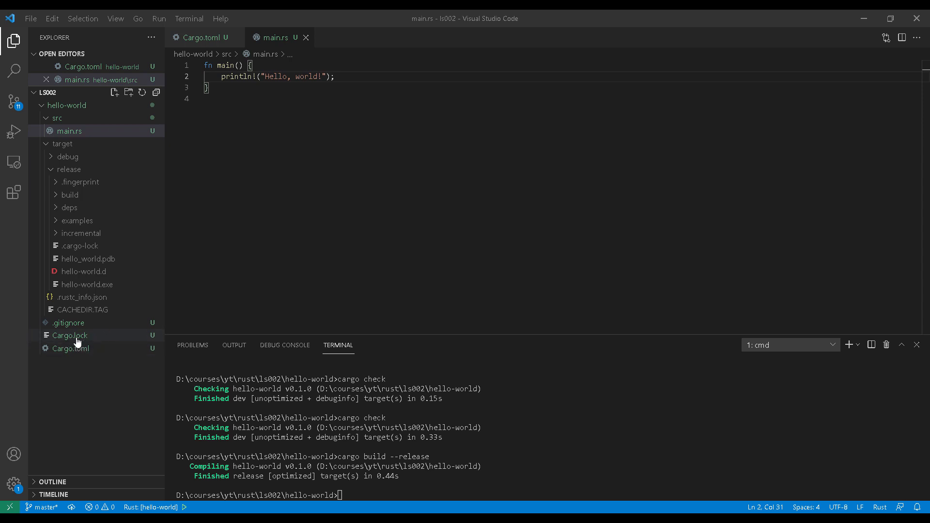
pyautogui.moveTo(69, 335)
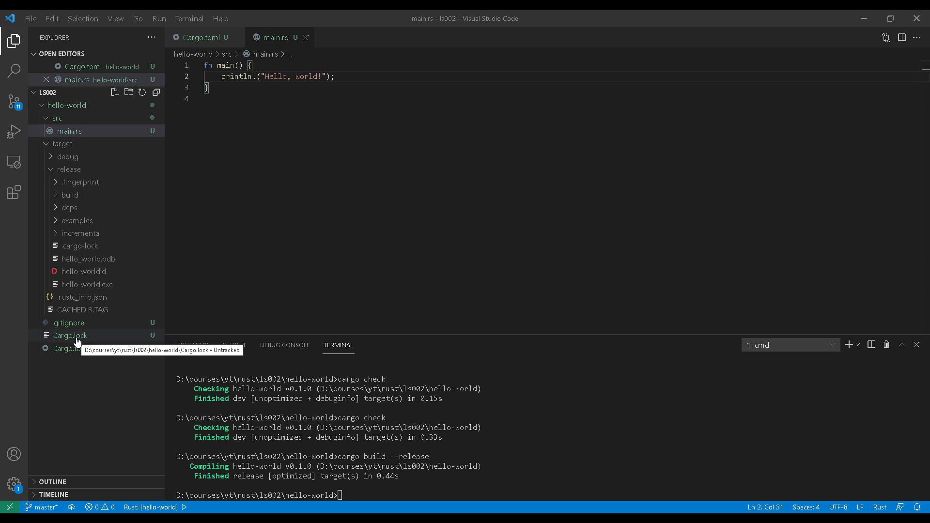